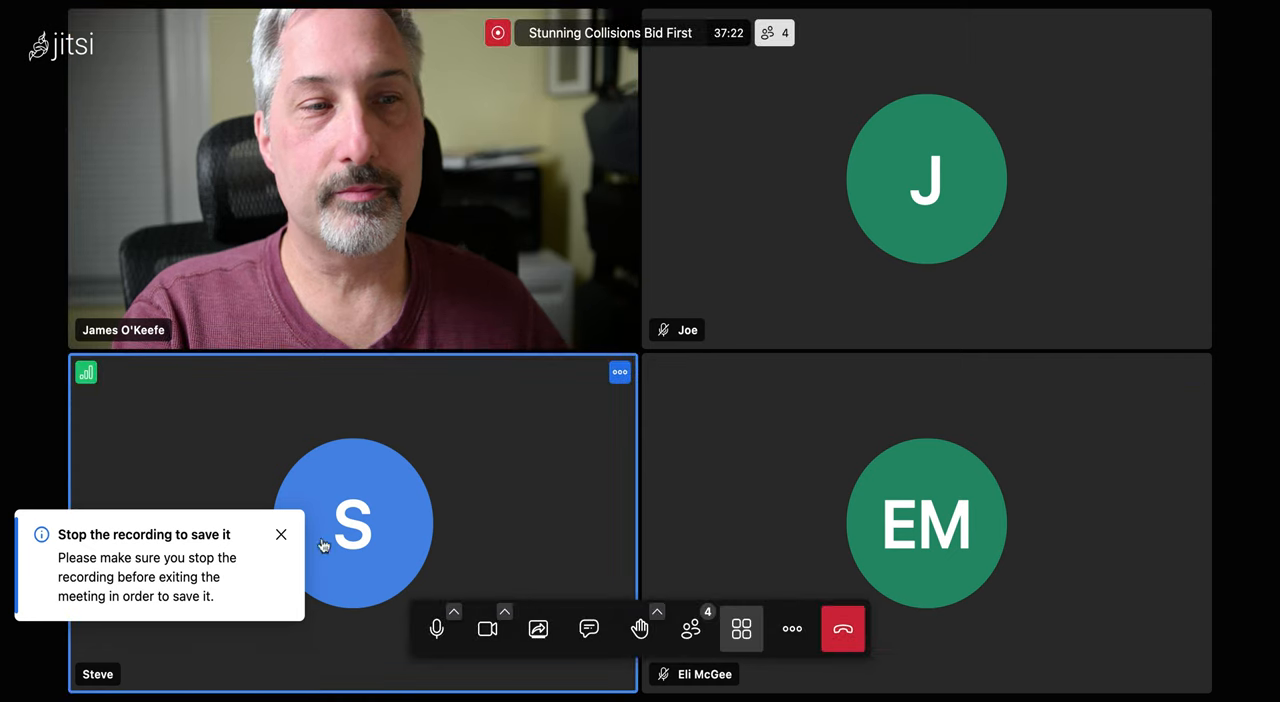
# Close the 'Stop the recording to save it' notification.
pyautogui.click(281, 534)
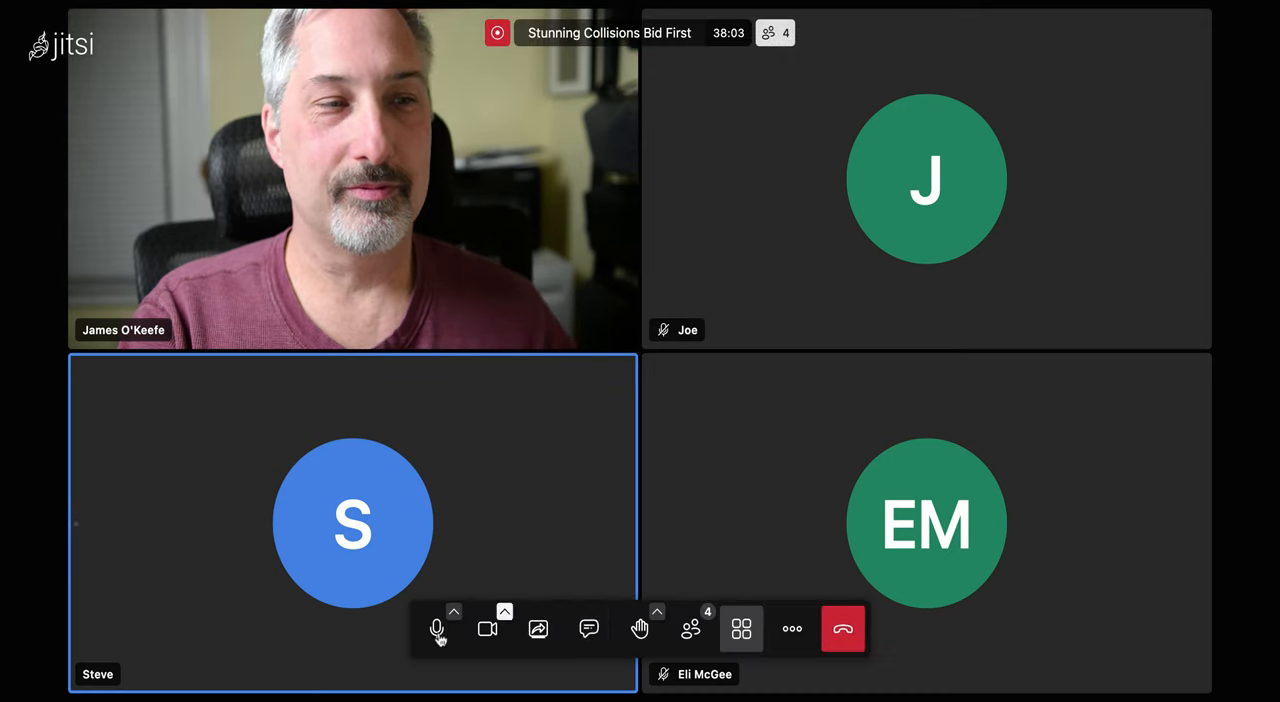
# Mute the microphone and pin the webcam participant's video to the main stage.
pyautogui.click(437, 629)
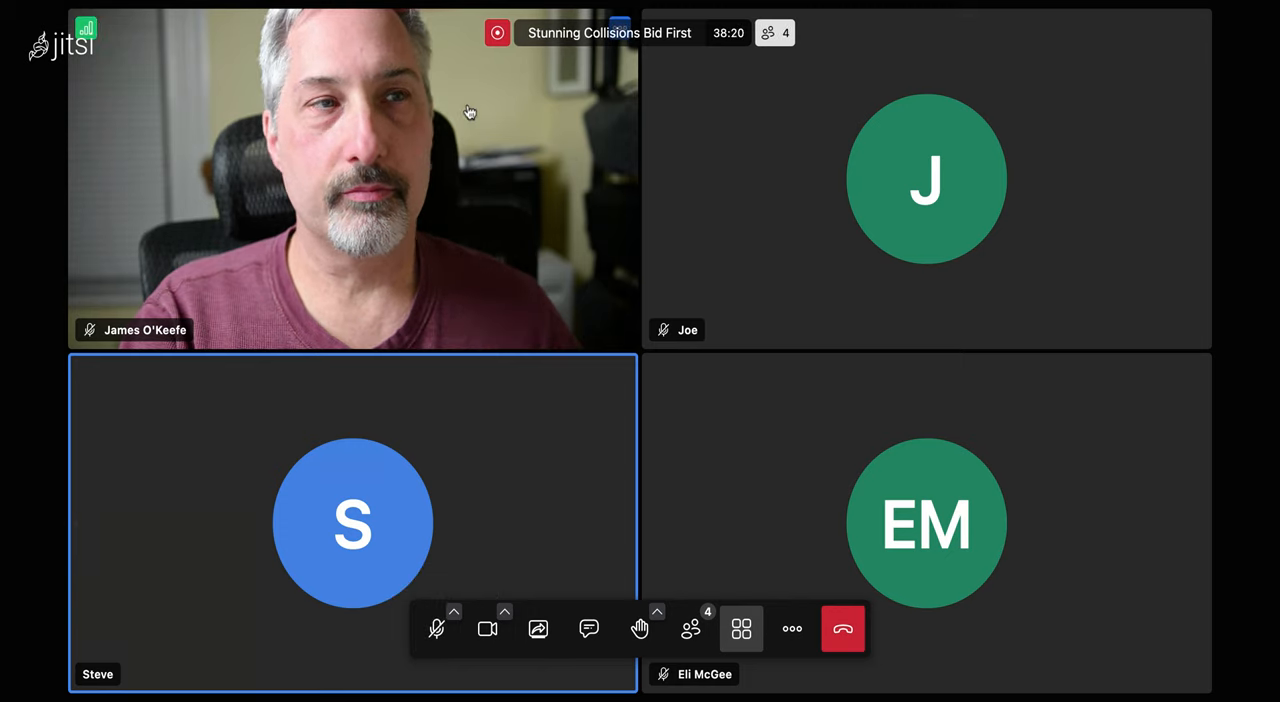
pyautogui.click(741, 628)
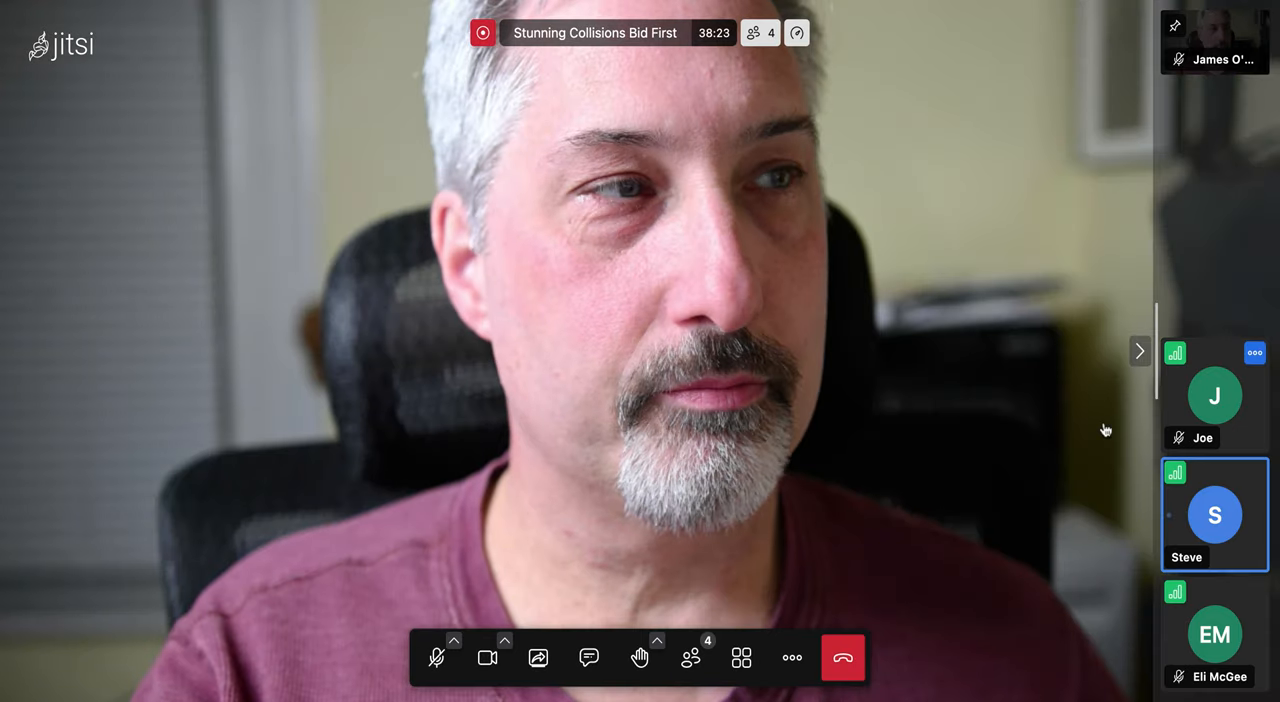
pyautogui.click(742, 657)
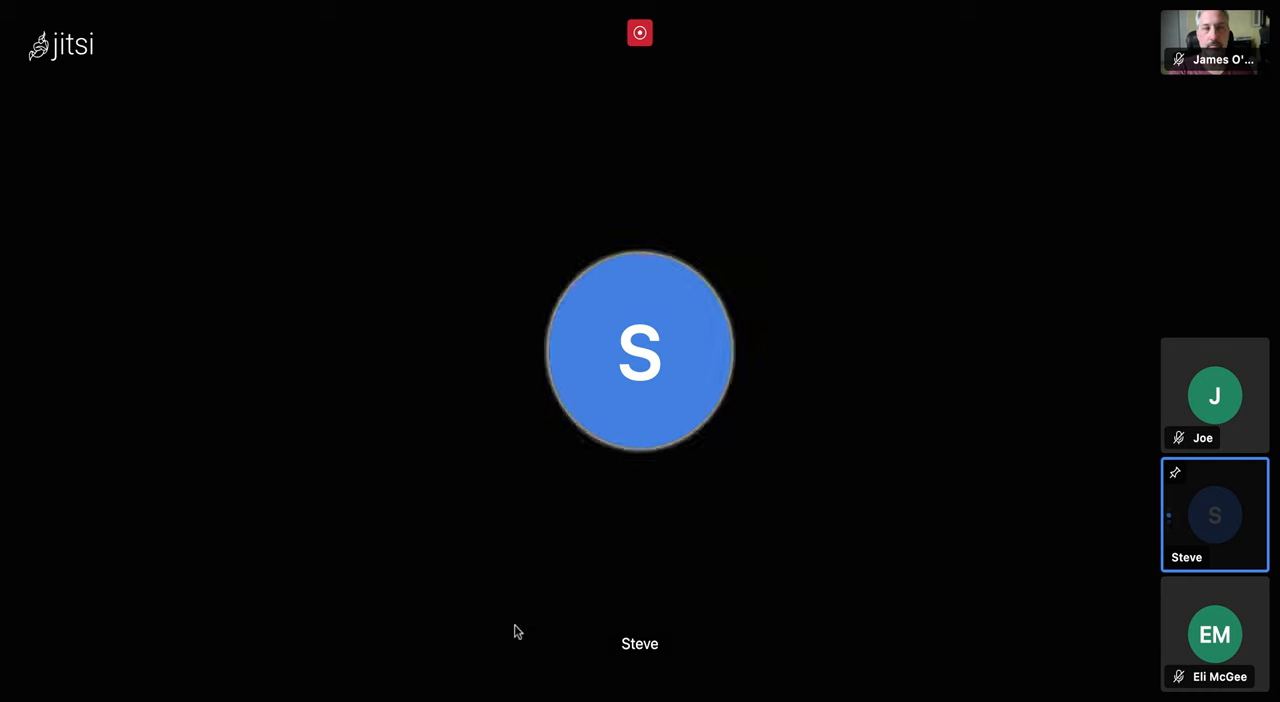
pyautogui.moveTo(504, 657)
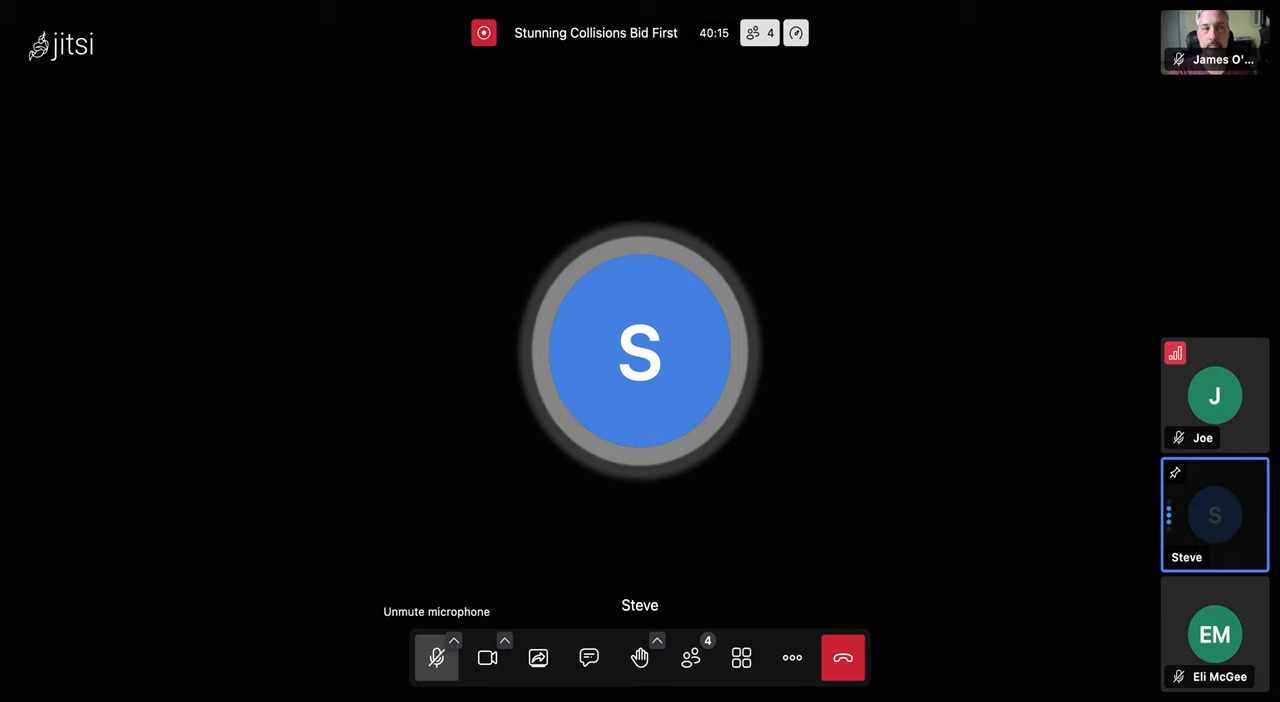
pyautogui.moveTo(309, 627)
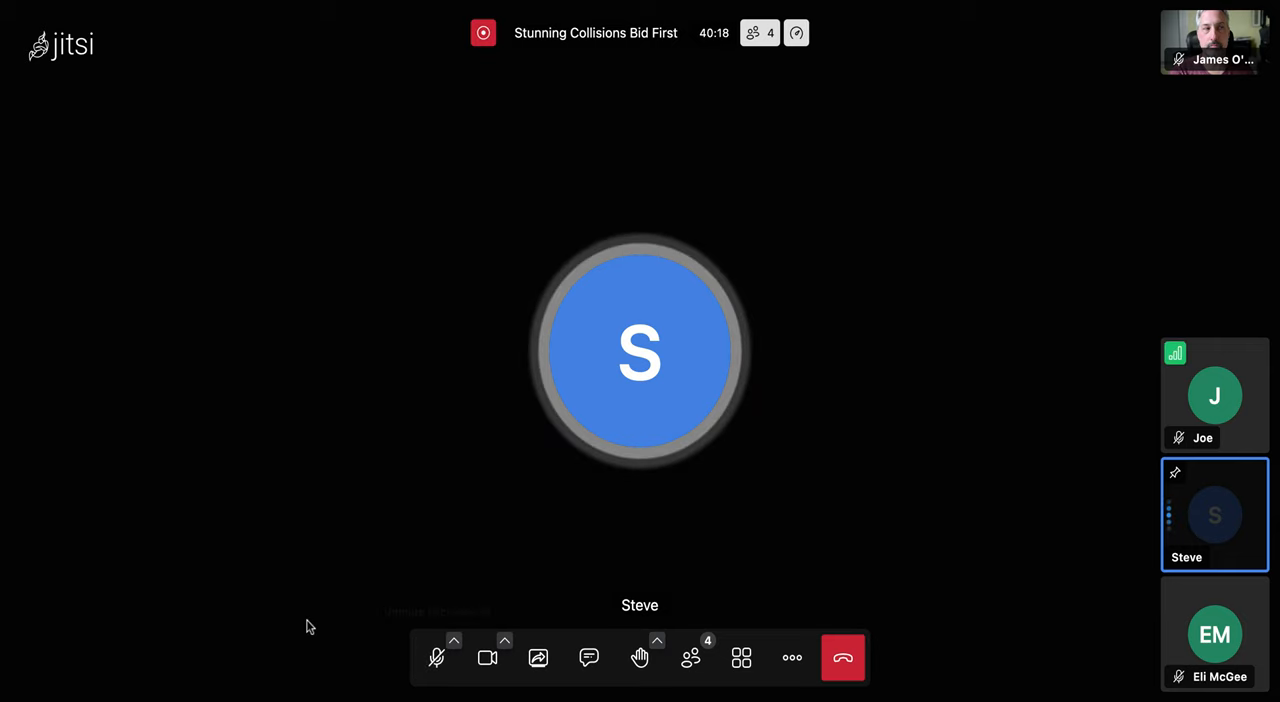
pyautogui.moveTo(640, 350)
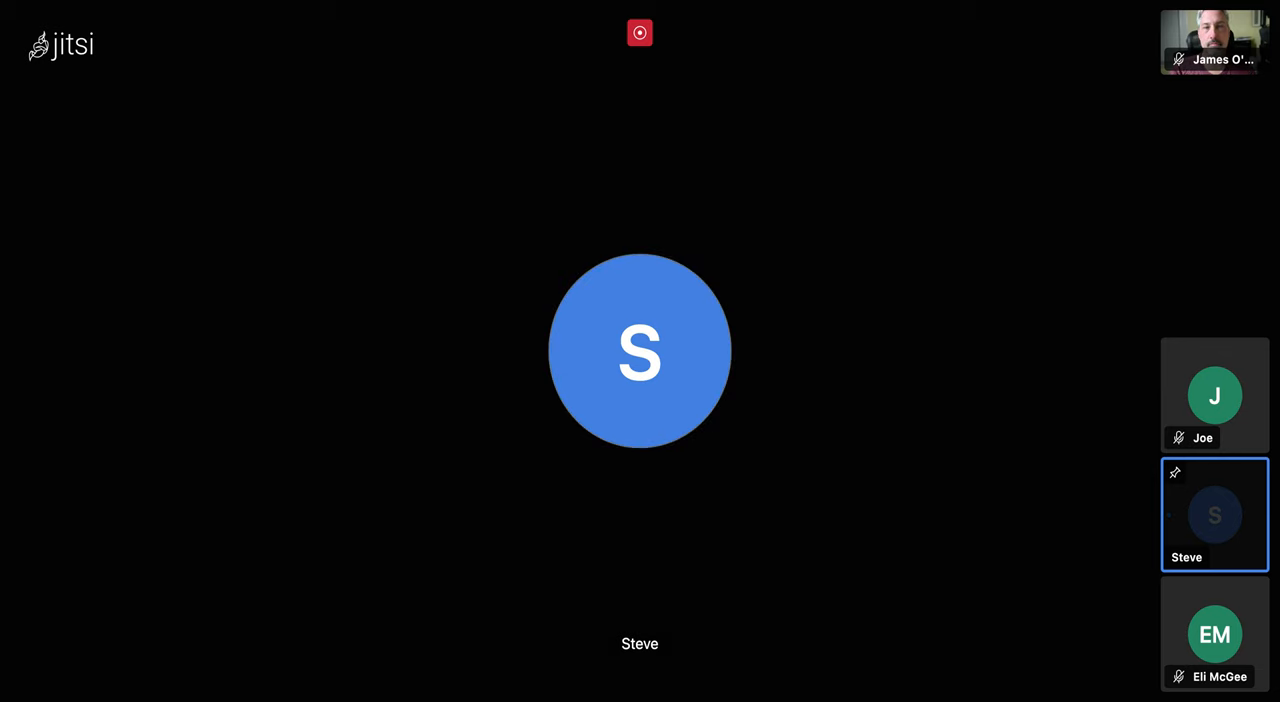
pyautogui.moveTo(1065, 617)
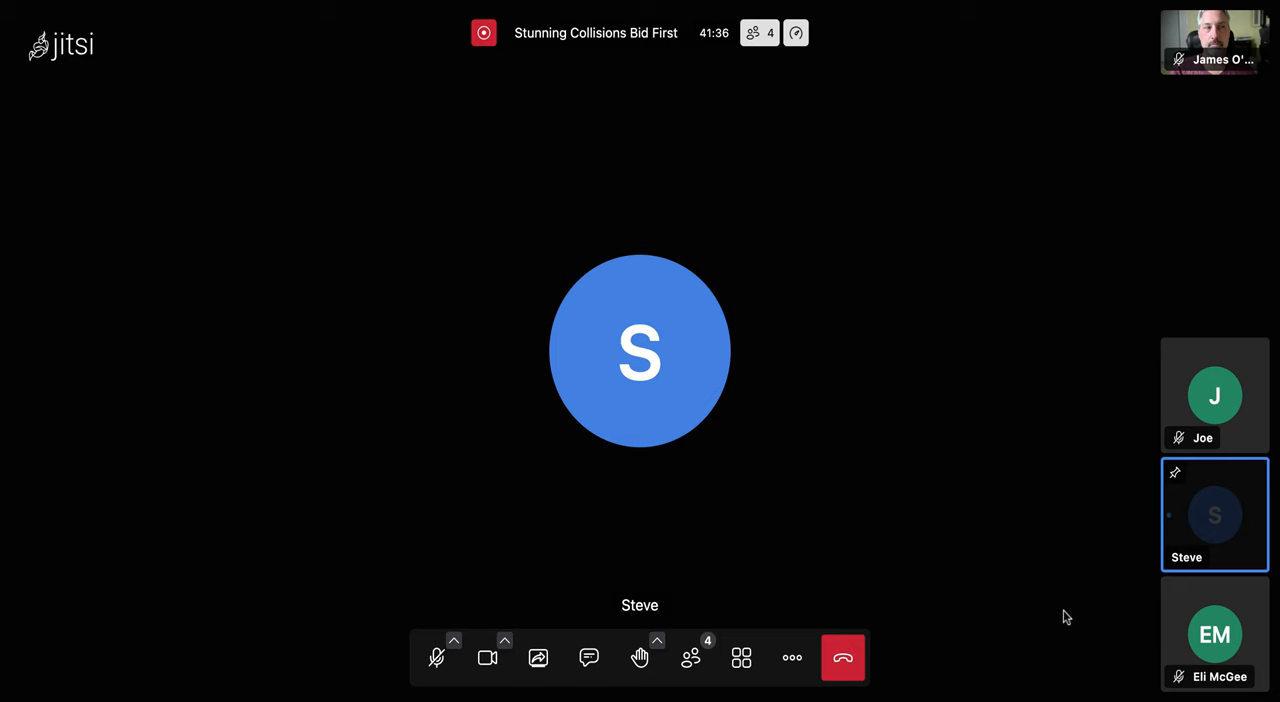
pyautogui.moveTo(1079, 655)
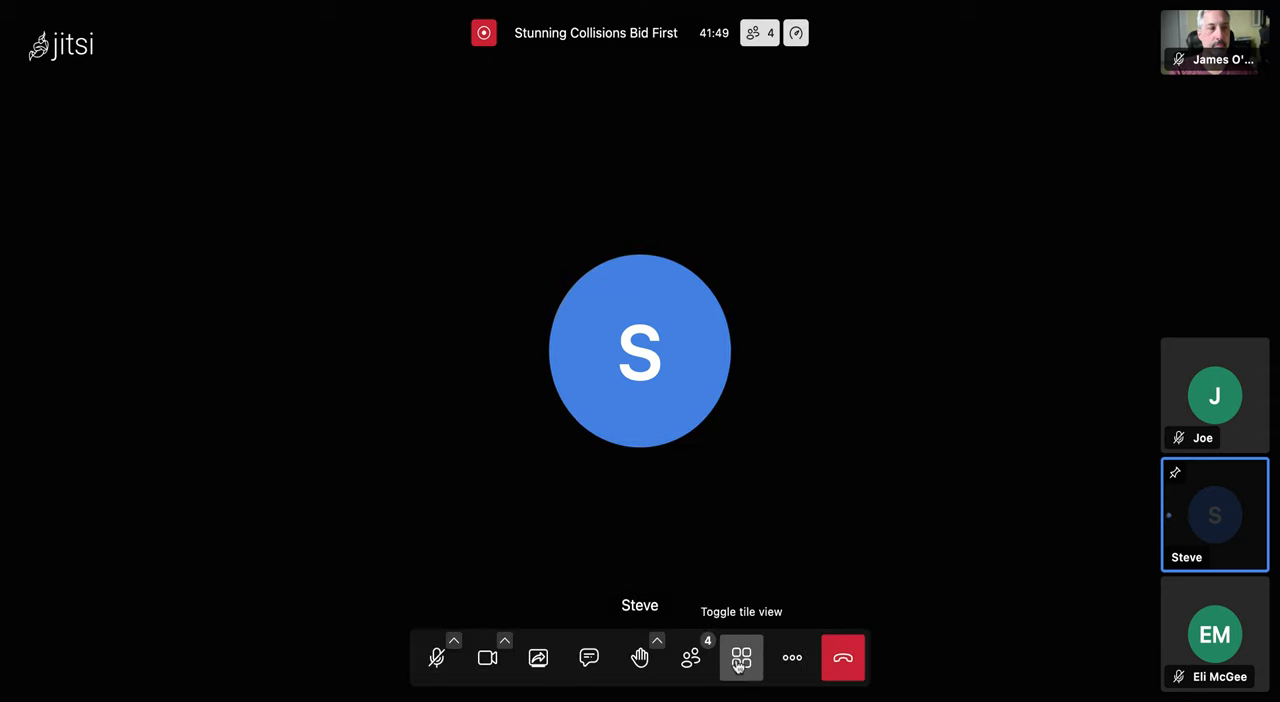
# Pin Joe's thumbnail onto the main stage.
pyautogui.click(741, 657)
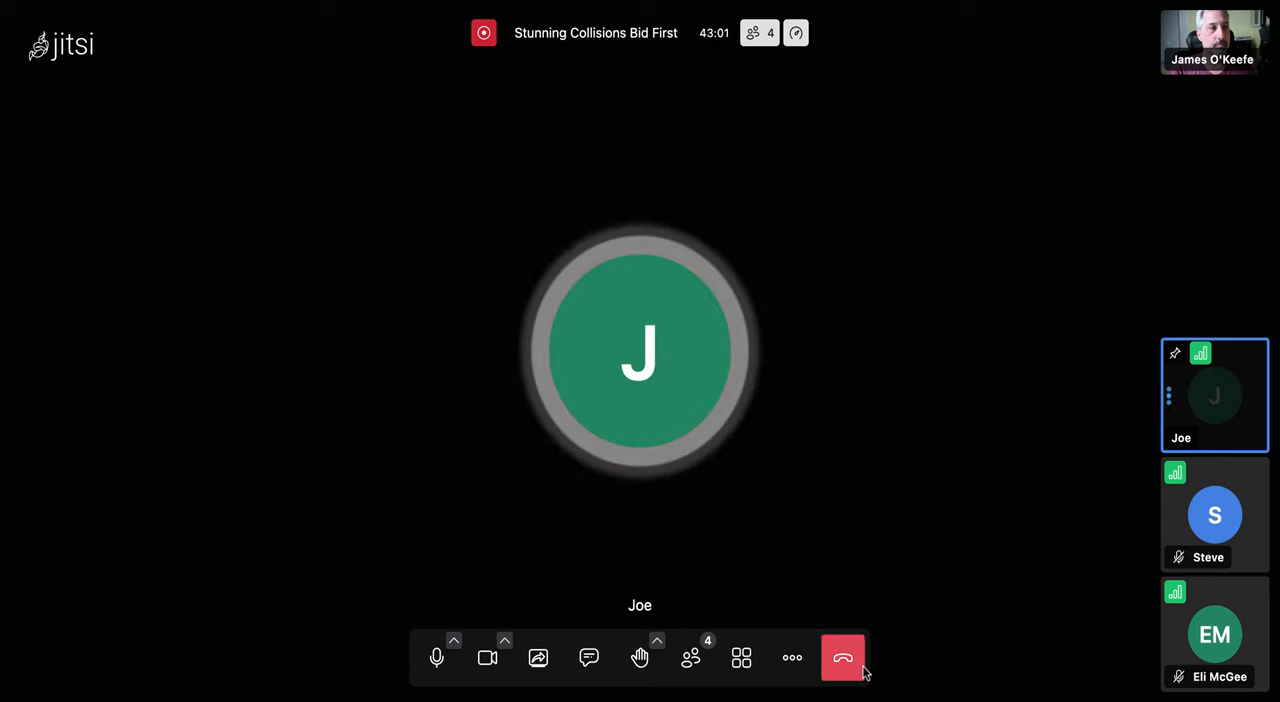
pyautogui.moveTo(843, 658)
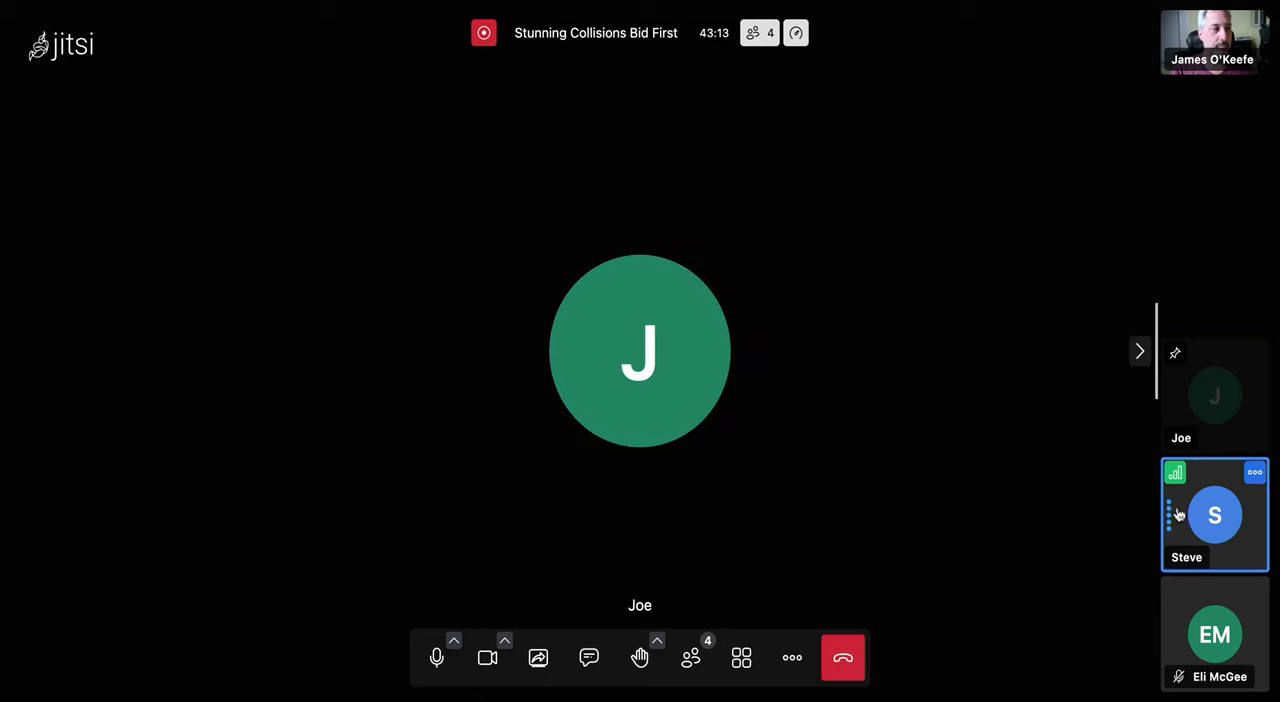
# Pin Steve's filmstrip thumbnail to the main stage and mute the microphone.
pyautogui.click(1214, 515)
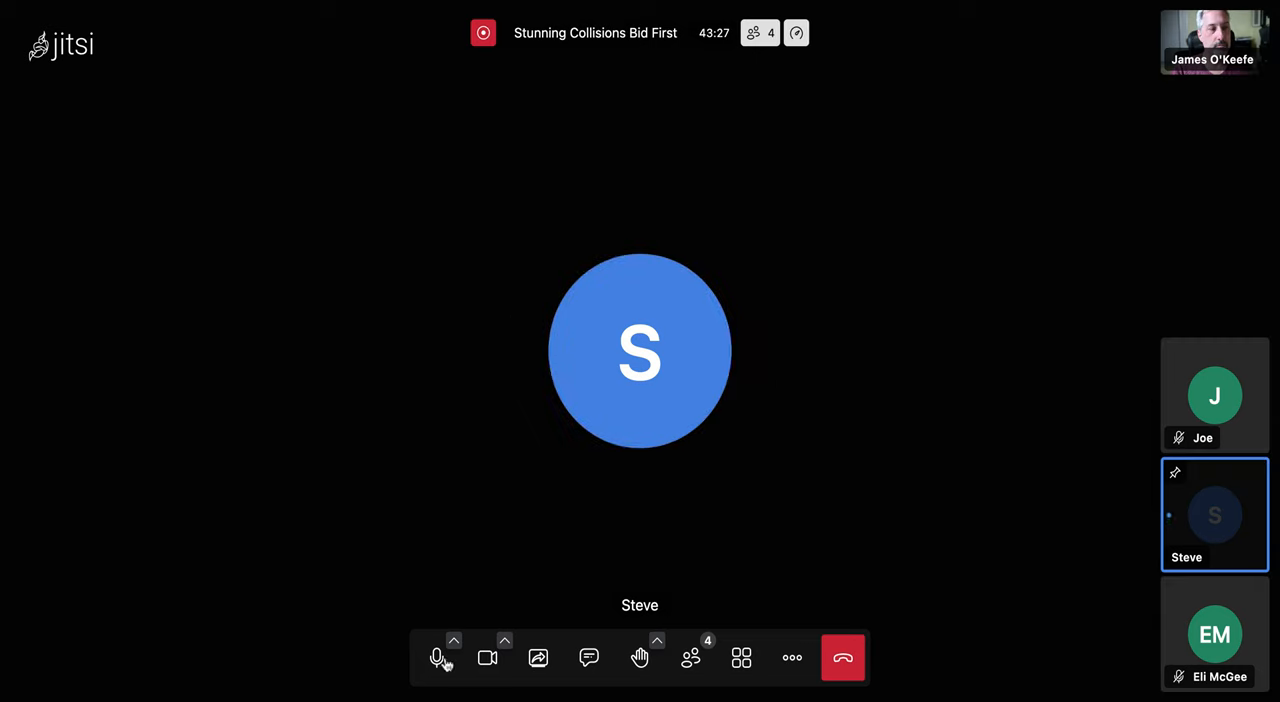
pyautogui.click(436, 658)
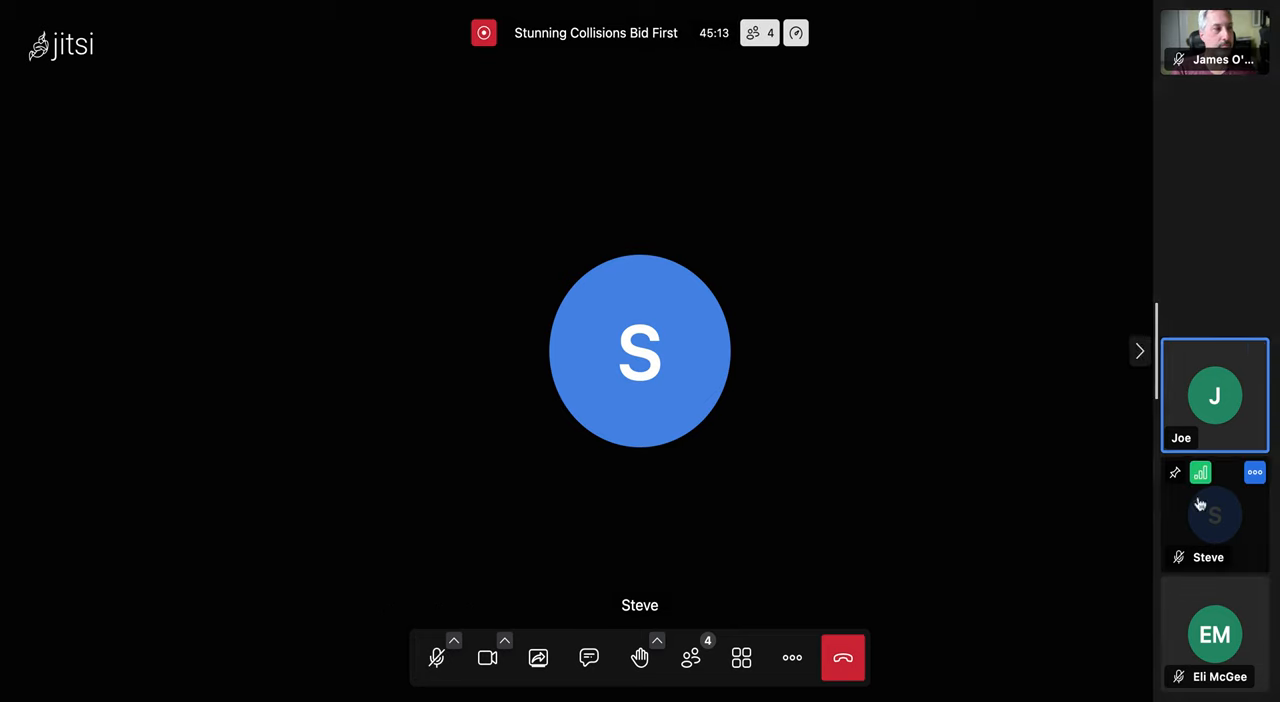
# Swap the pinned view from Steve to Joe via the right-hand filmstrip.
pyautogui.click(1214, 395)
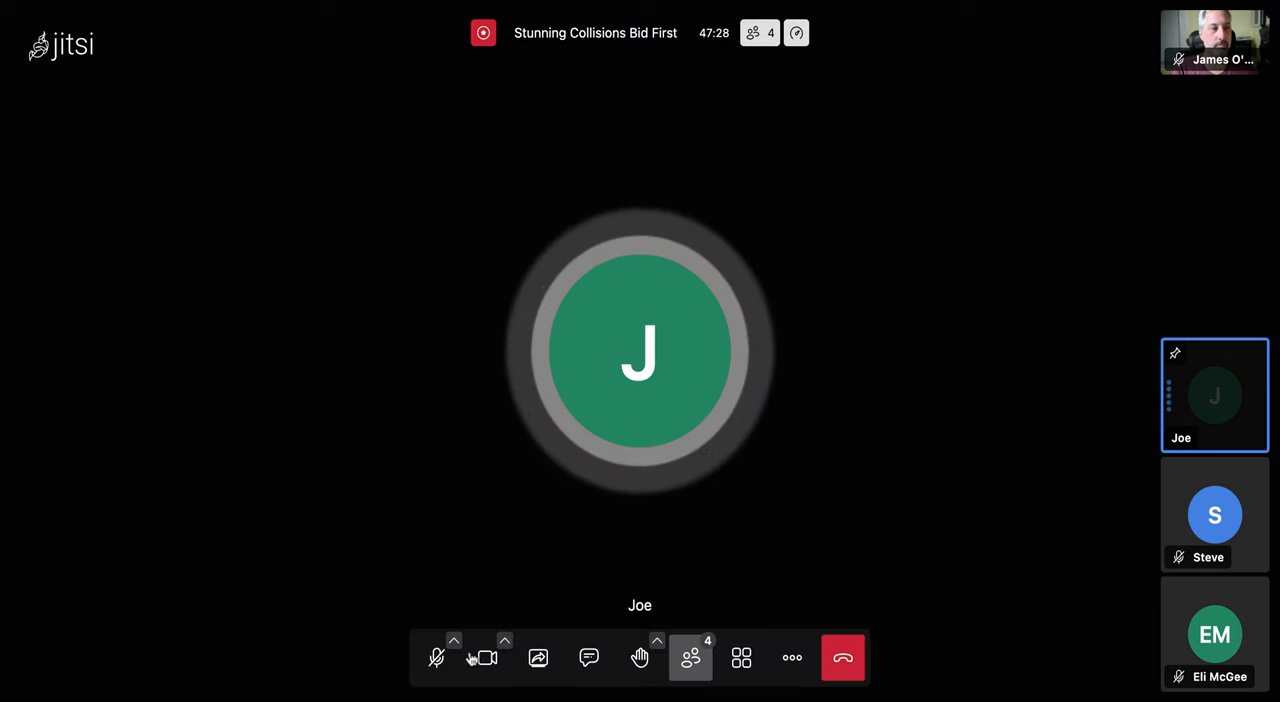
pyautogui.moveTo(437, 657)
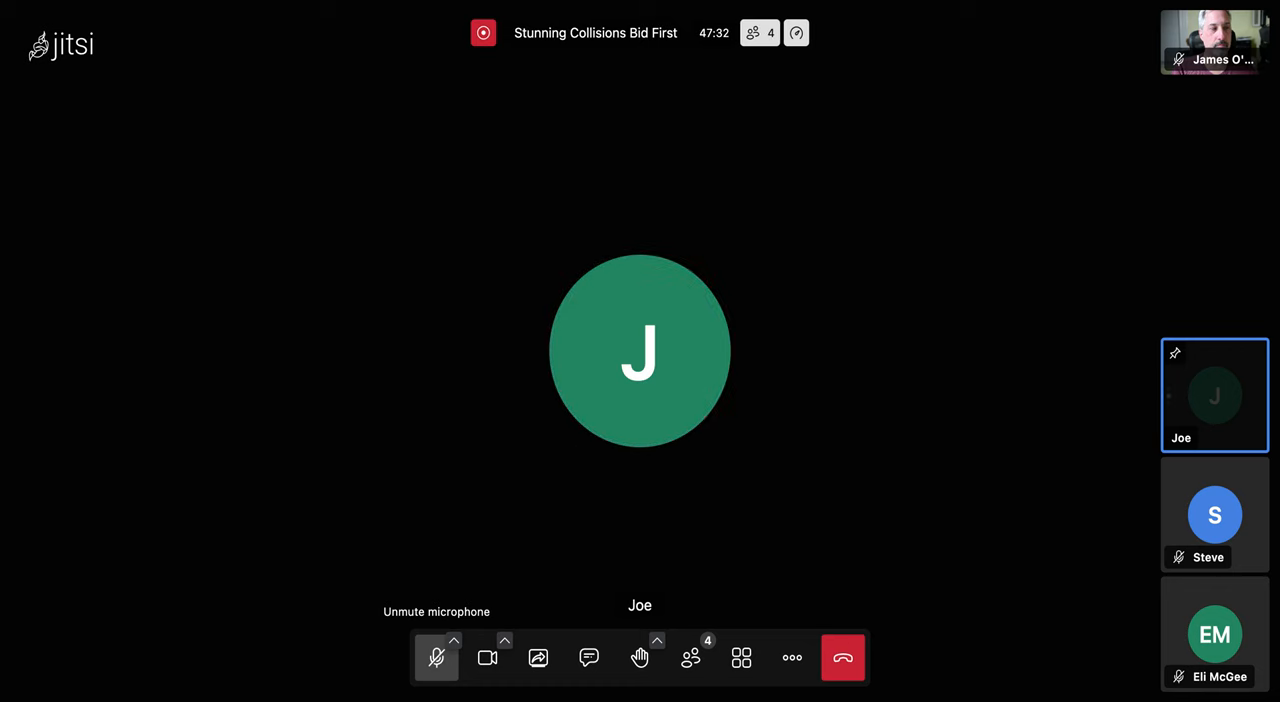
pyautogui.click(437, 658)
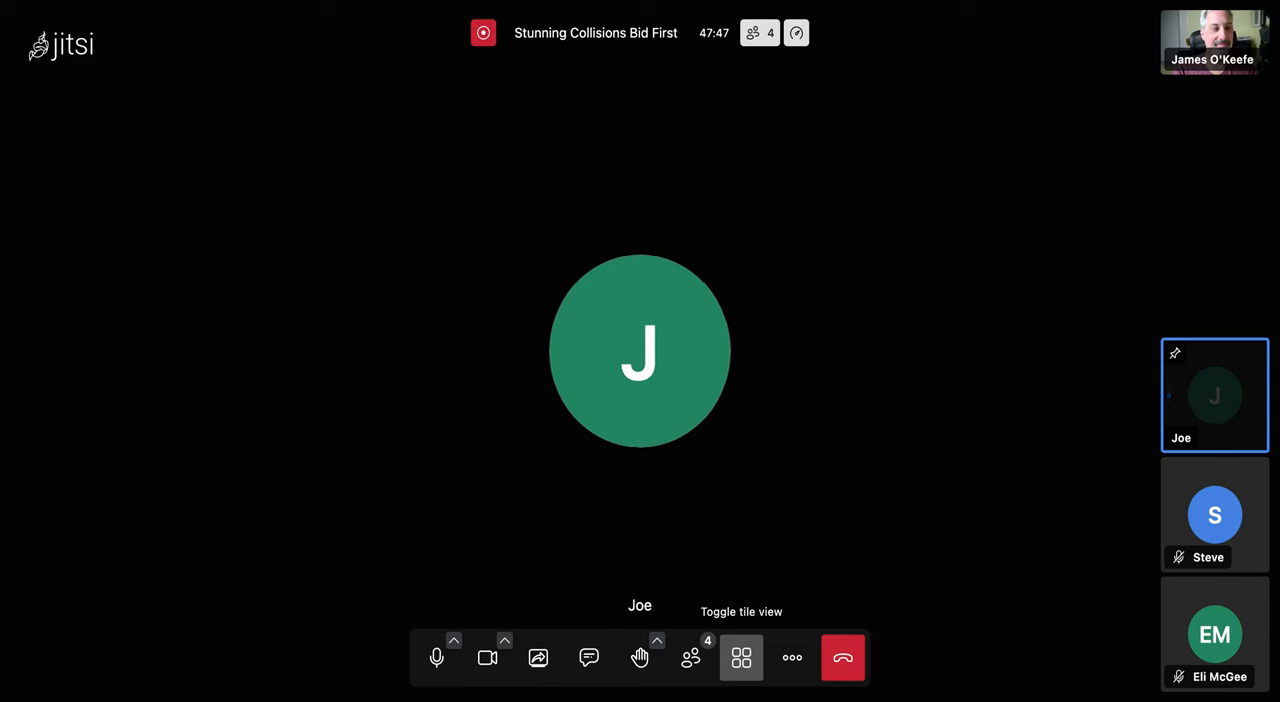
pyautogui.moveTo(425, 665)
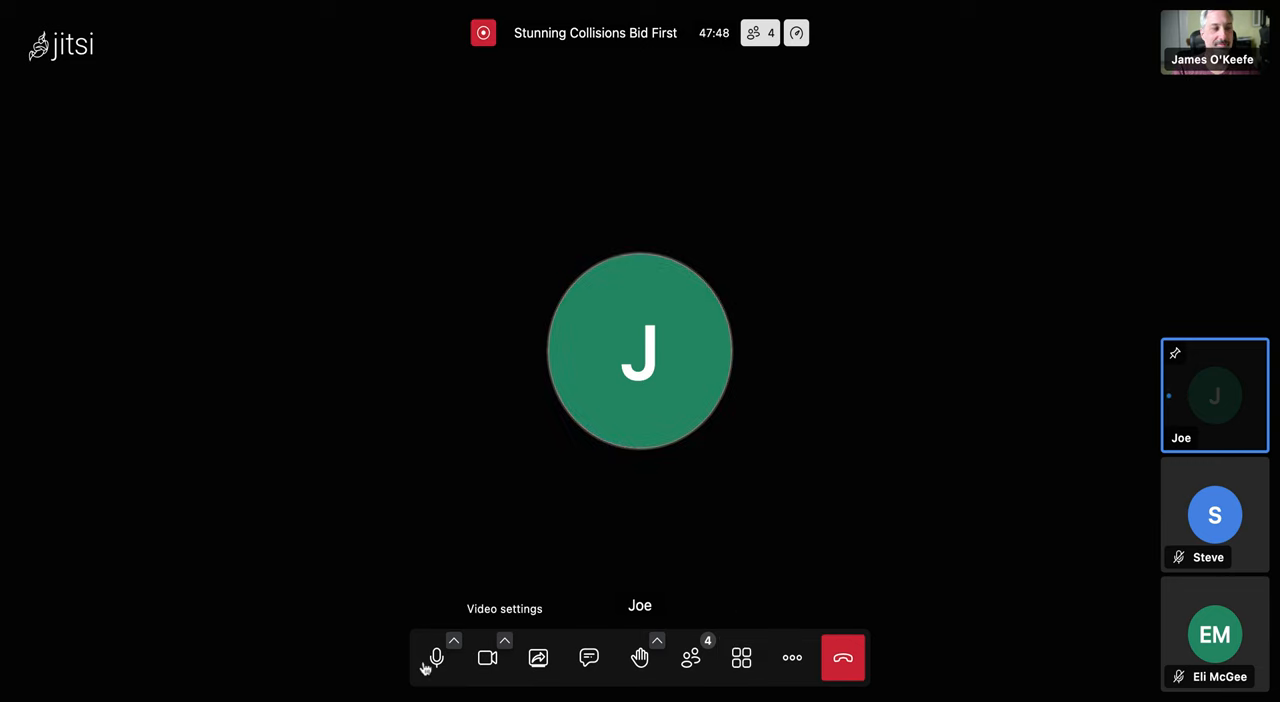
pyautogui.click(435, 658)
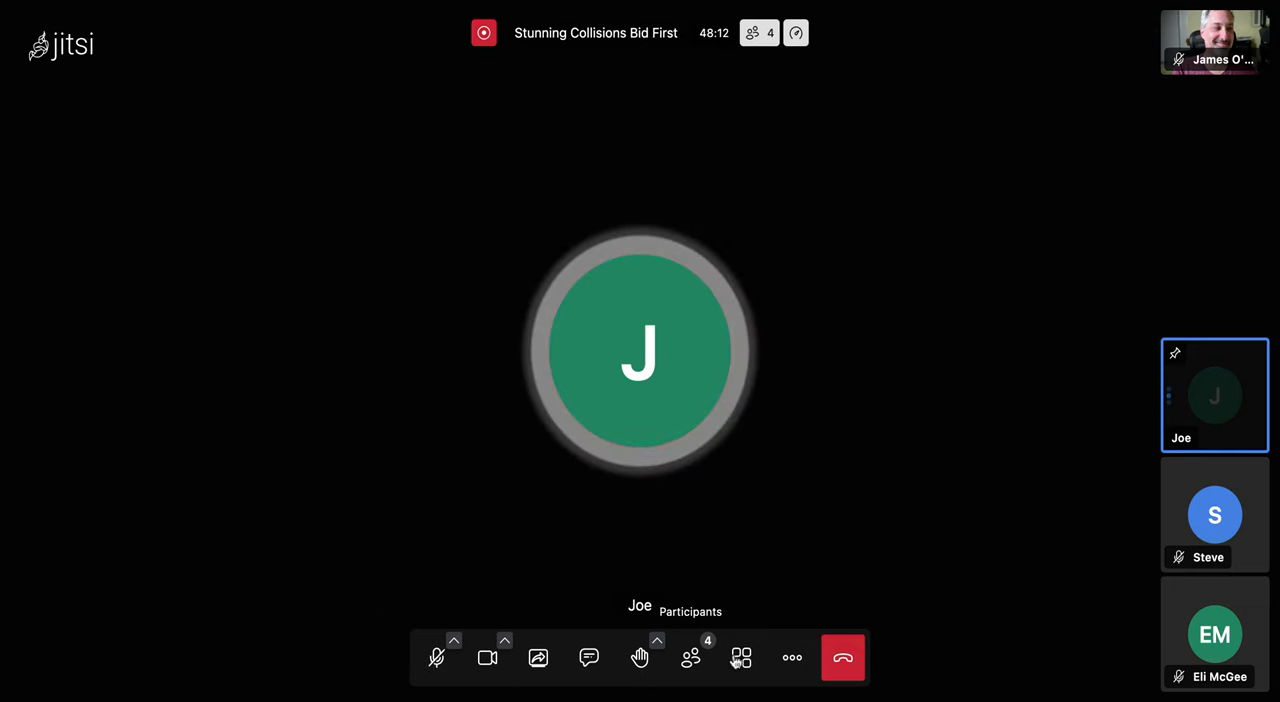
# Switch to tile view so all four participants appear in an equal grid.
pyautogui.click(741, 658)
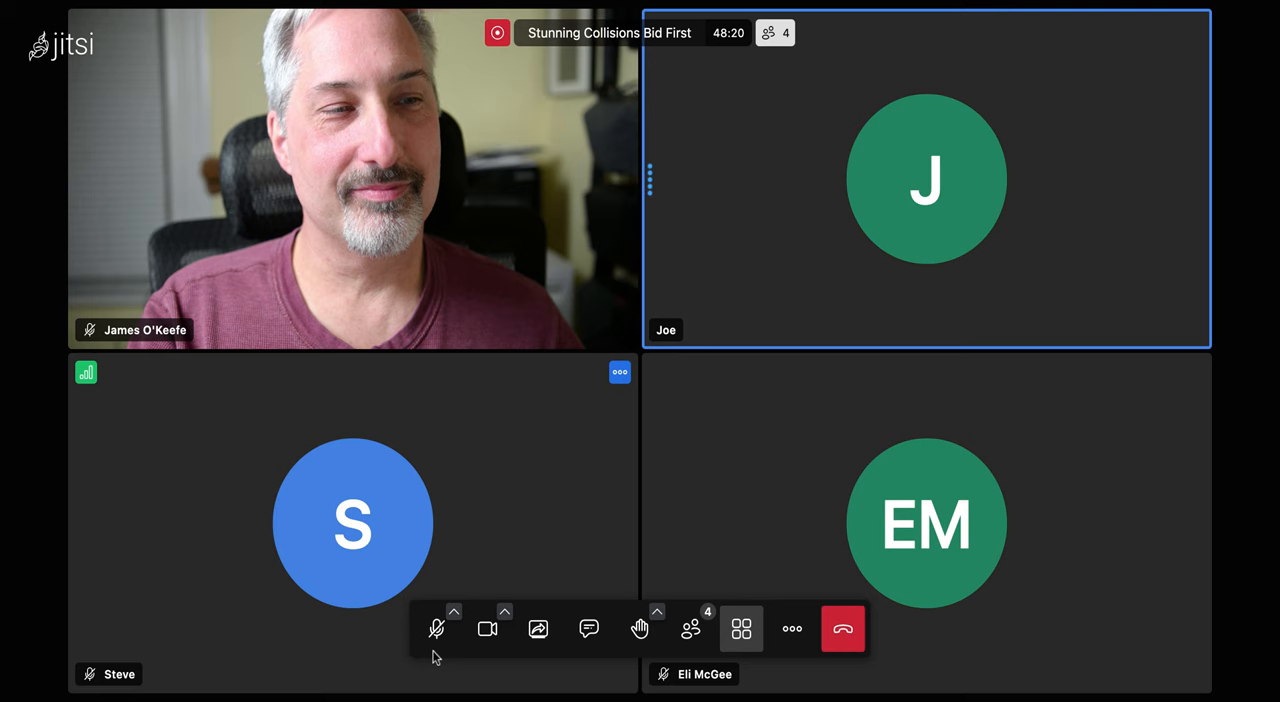
pyautogui.moveTo(437, 630)
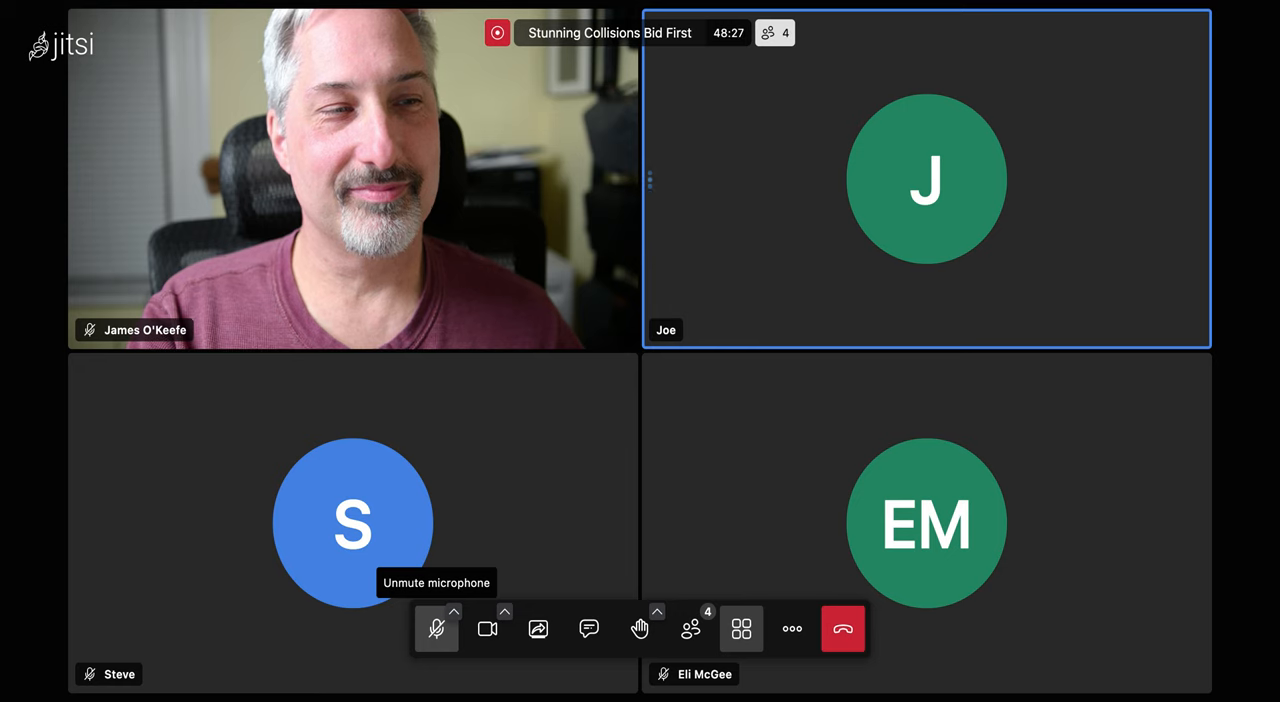
# Unmute the microphone from the bottom toolbar.
pyautogui.click(436, 630)
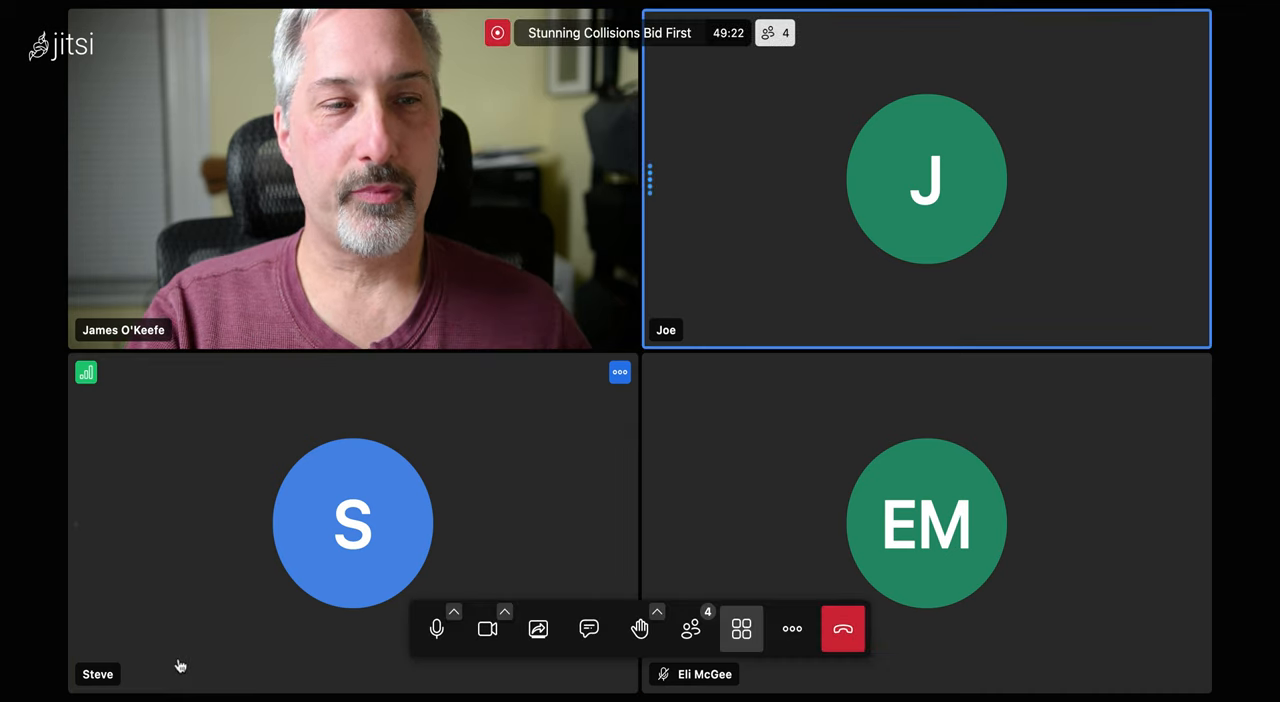
pyautogui.moveTo(169, 627)
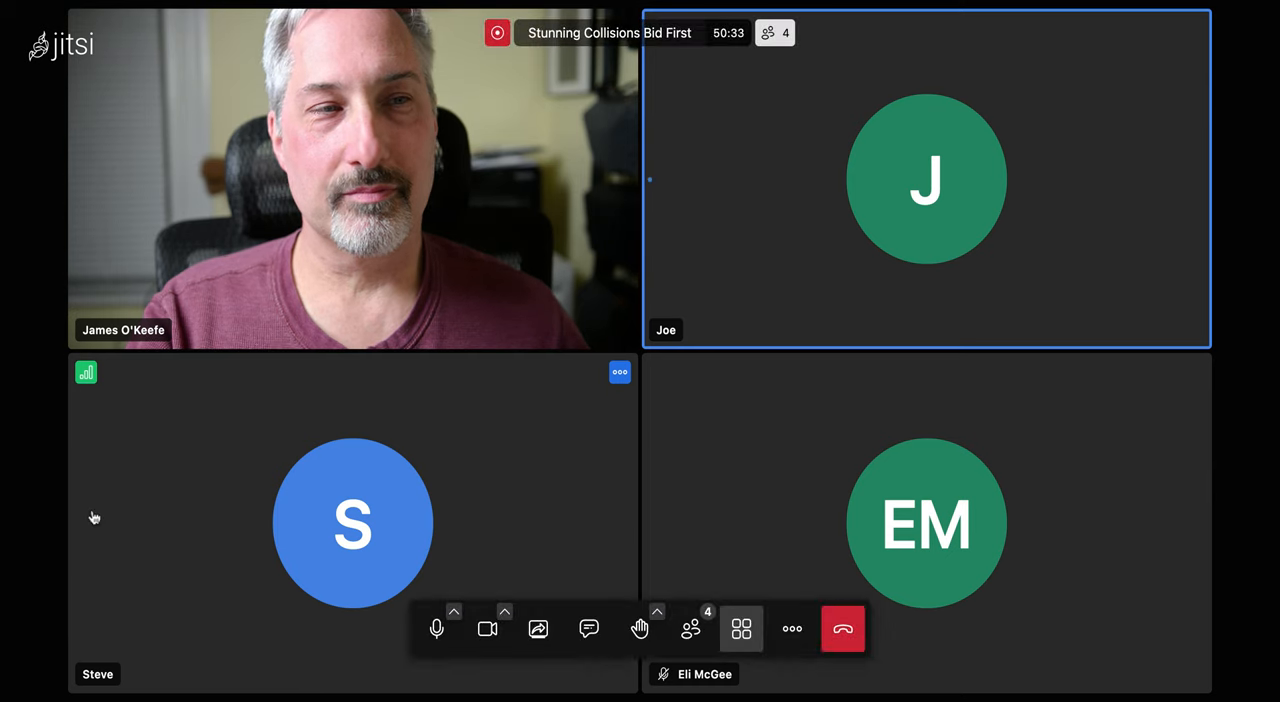
pyautogui.moveTo(57, 518)
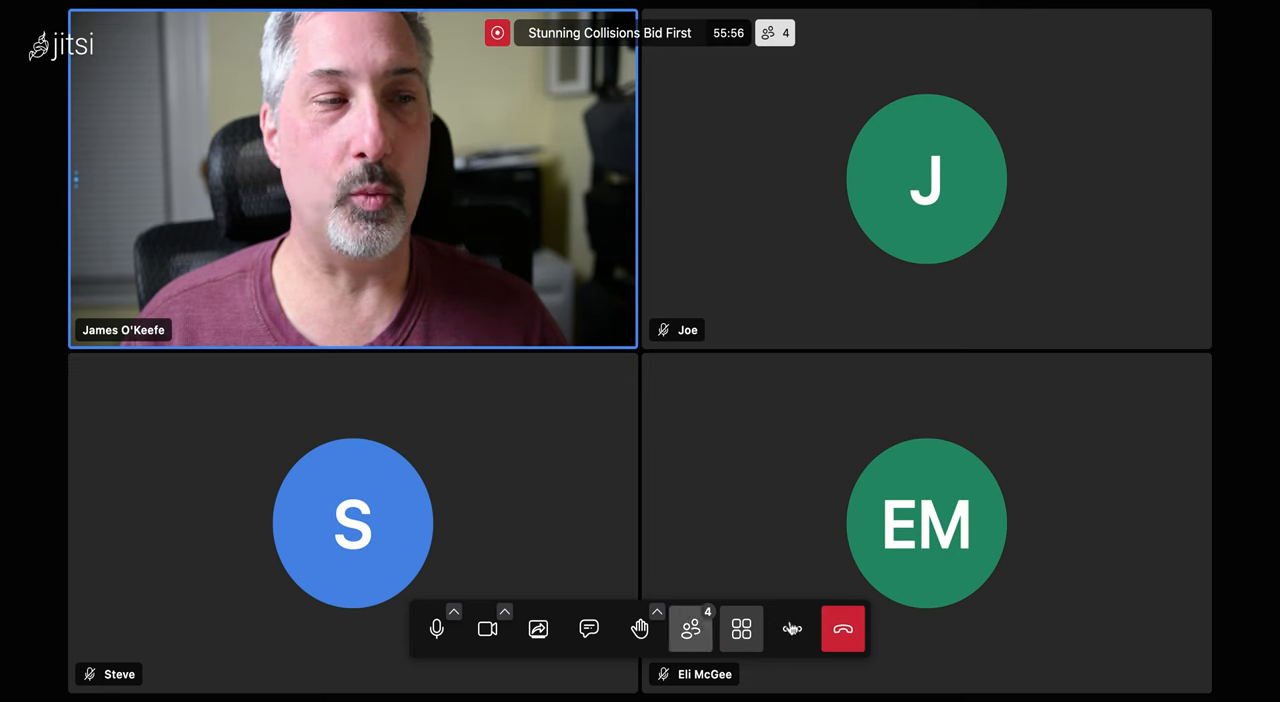
# Open the More actions menu showing the Stop recording option.
pyautogui.click(792, 628)
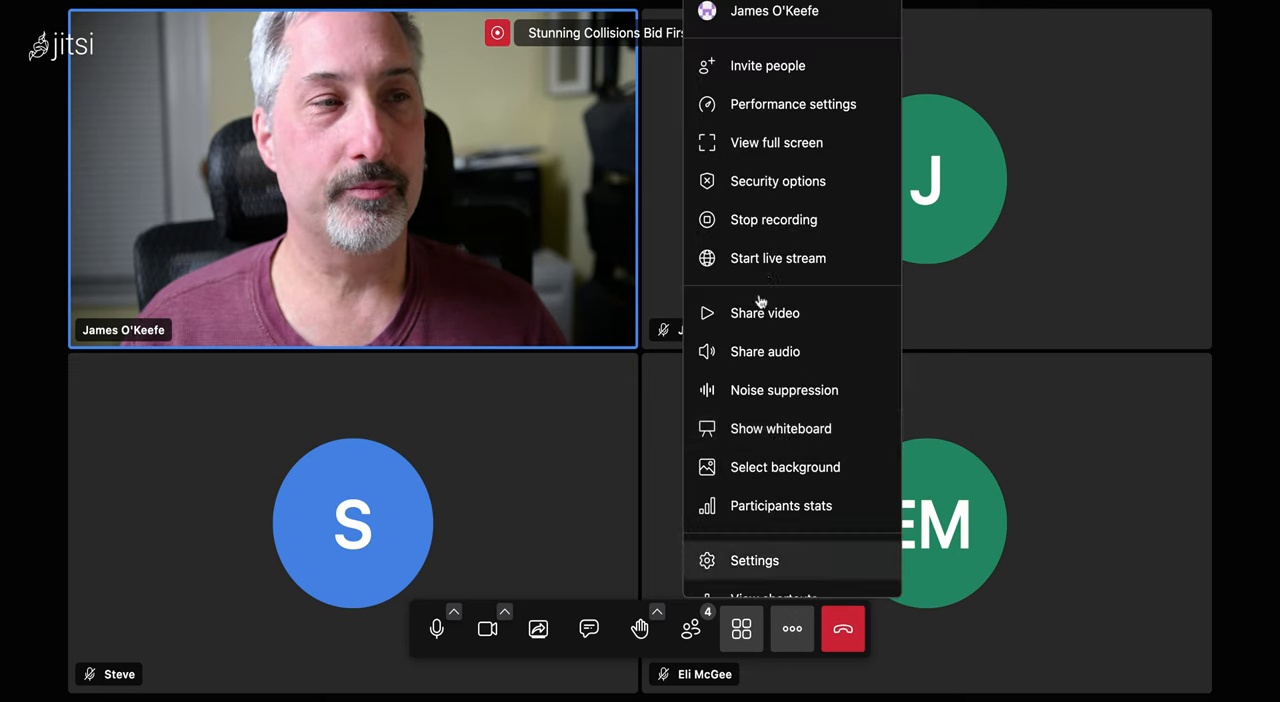
pyautogui.moveTo(767, 240)
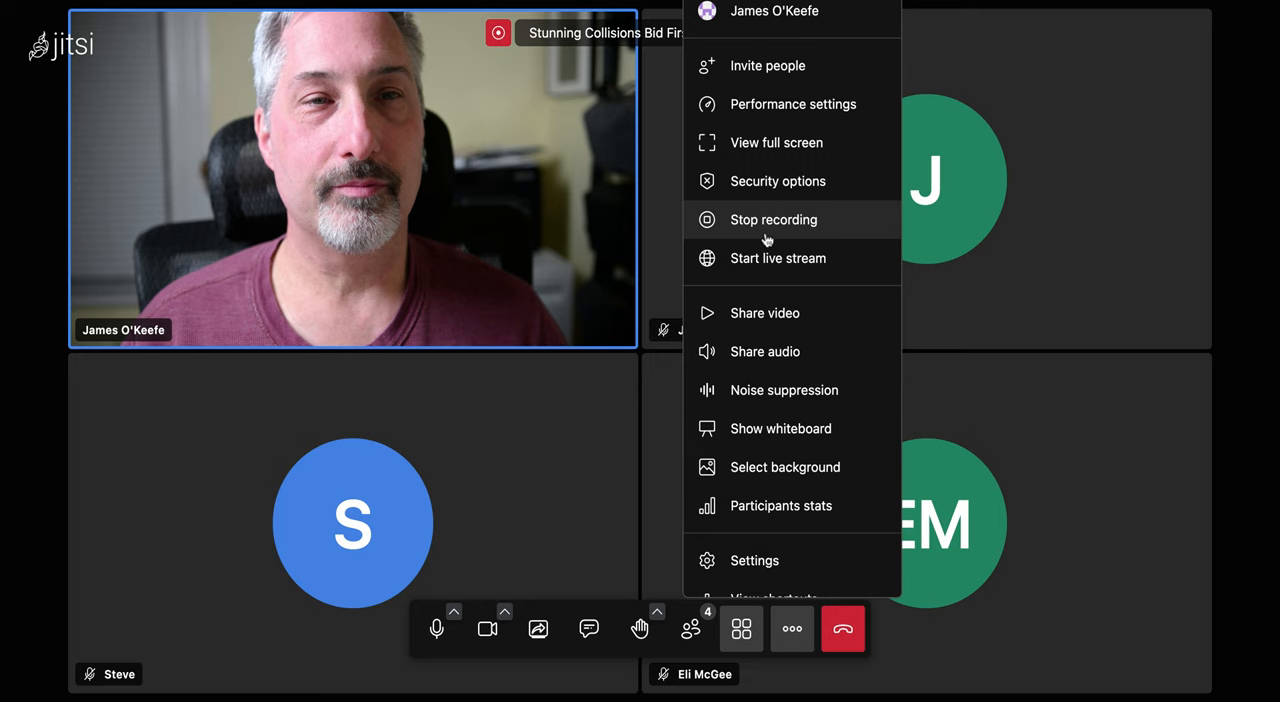